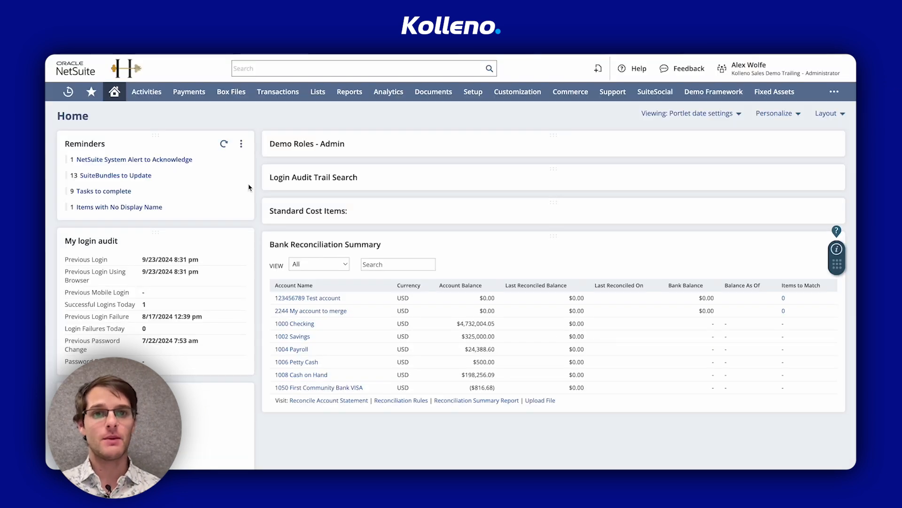
Enable the Installments feature under Enable Features > Accounting and reach Setup Manager
left_click(473, 92)
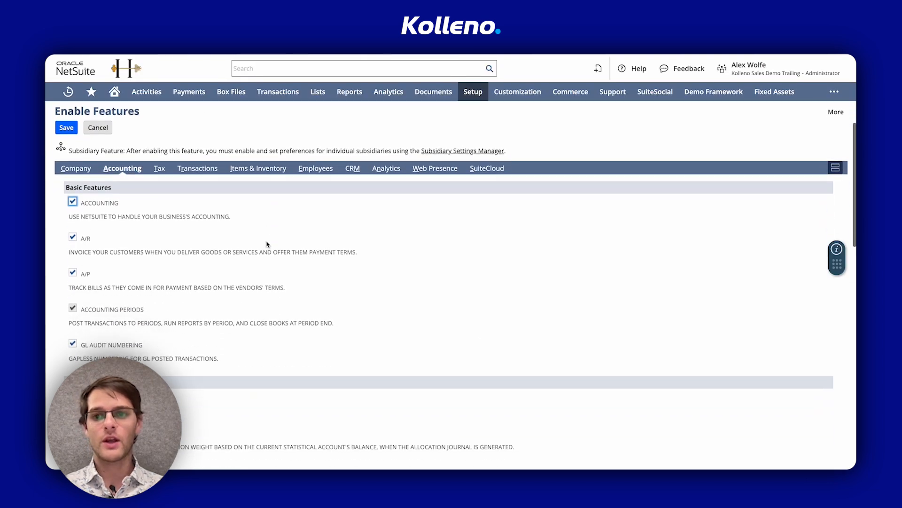
type("install")
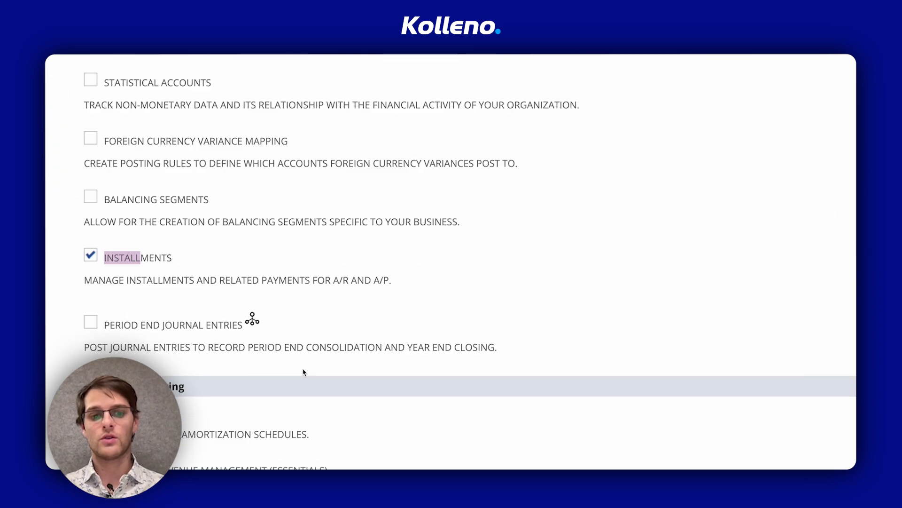
scroll("up", 3)
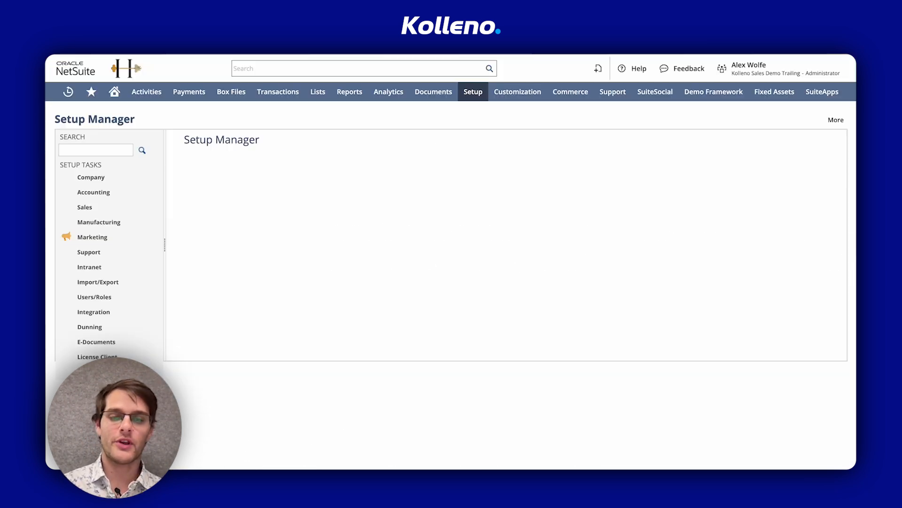
Create a new Term record from Accounting Lists in Setup Manager
left_click(473, 93)
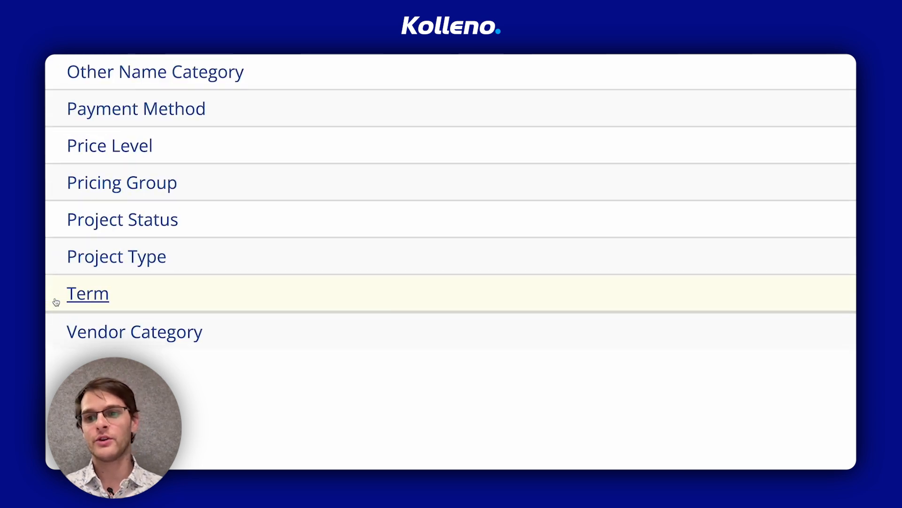
left_click(87, 293)
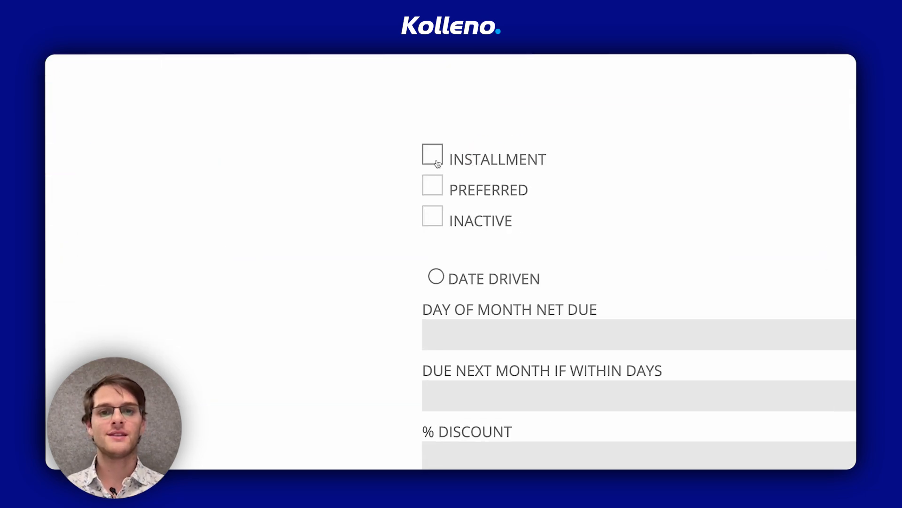
Check Installment on the Term form to reveal monthly recurrence settings
left_click(433, 156)
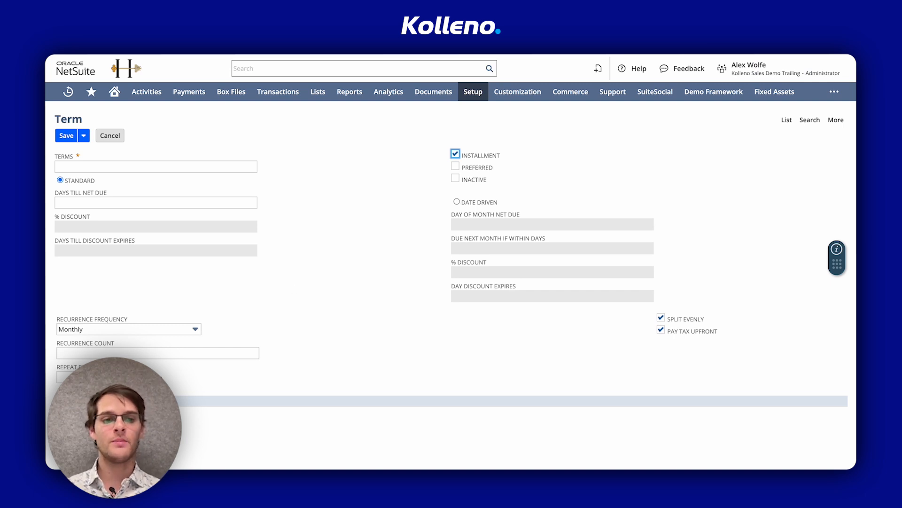
mouse_move(478, 174)
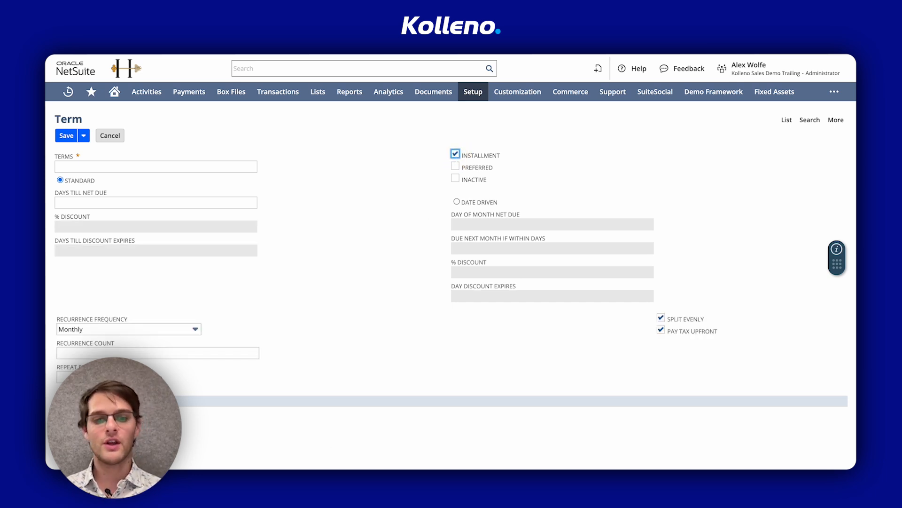
Name the term 'Three Month Term' with 90 days till net due
type("Three Month Term")
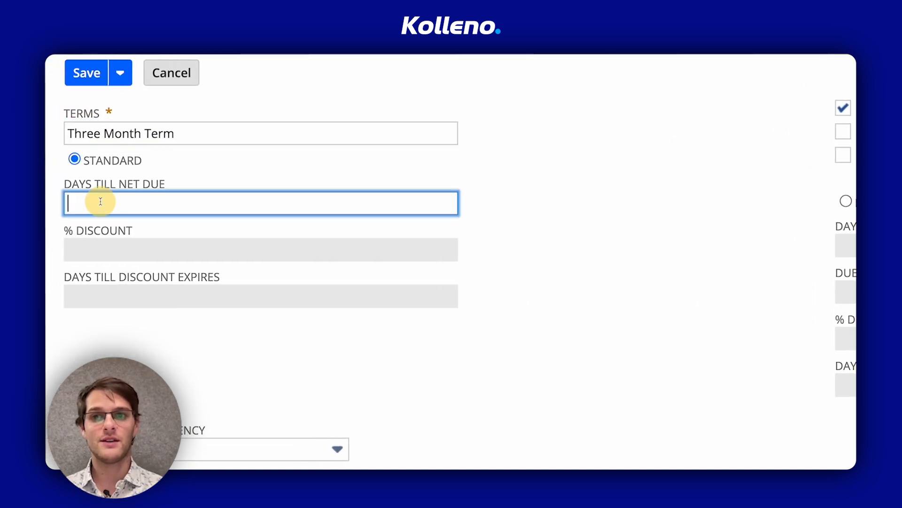
type("90")
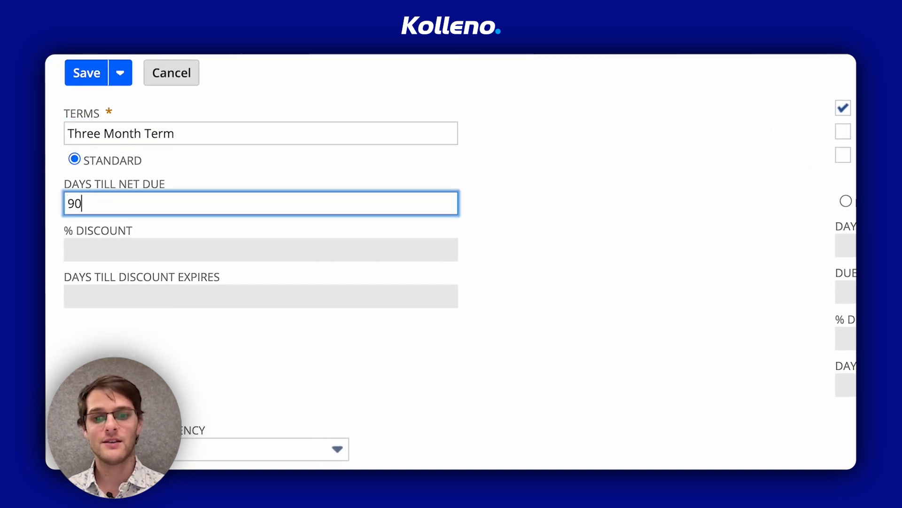
scroll("down", 3)
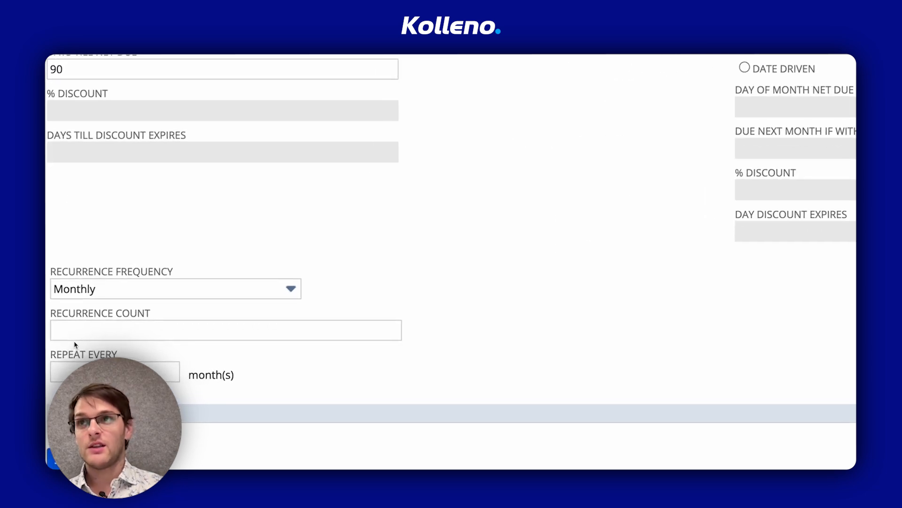
Set recurrence count 4, repeat every 3 months, and save the Three Month Term
scroll("down", 3)
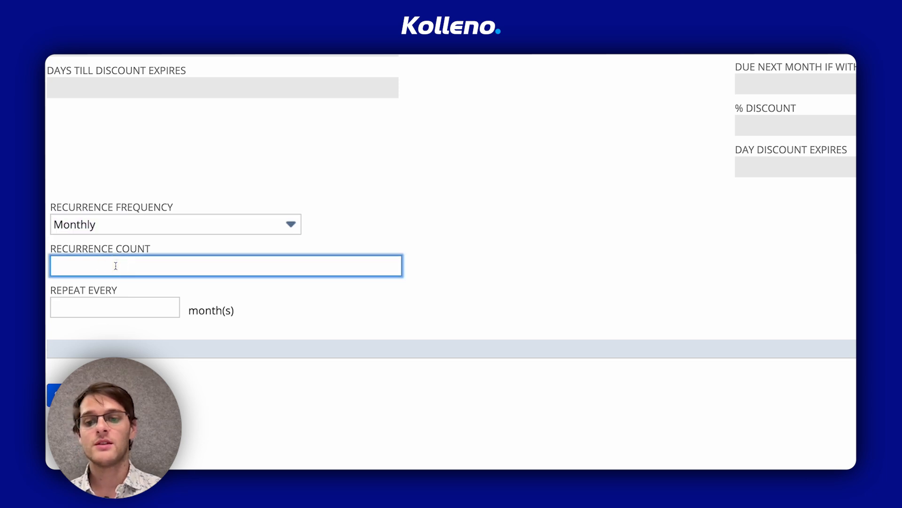
type("4")
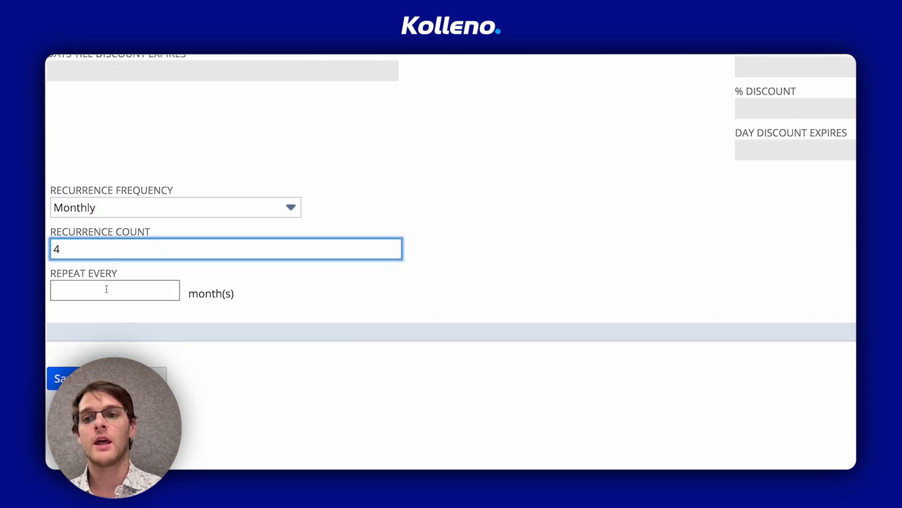
type("3")
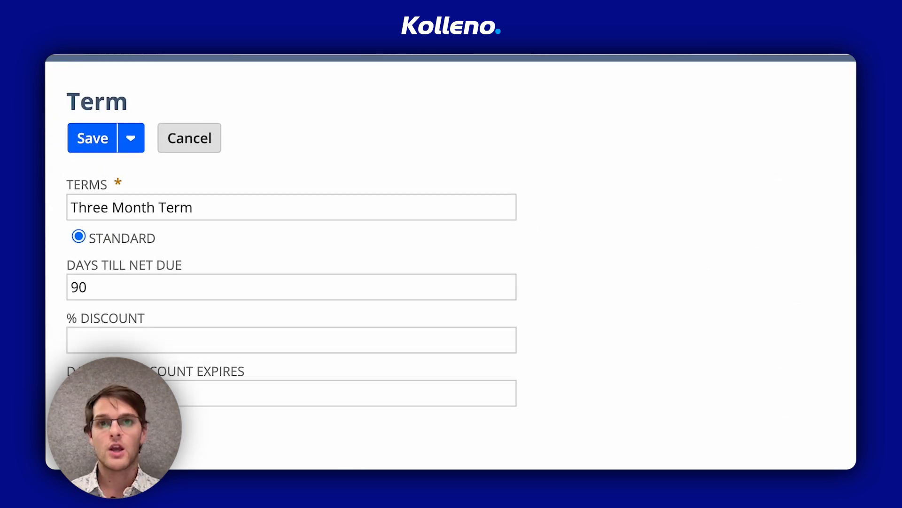
mouse_move(527, 406)
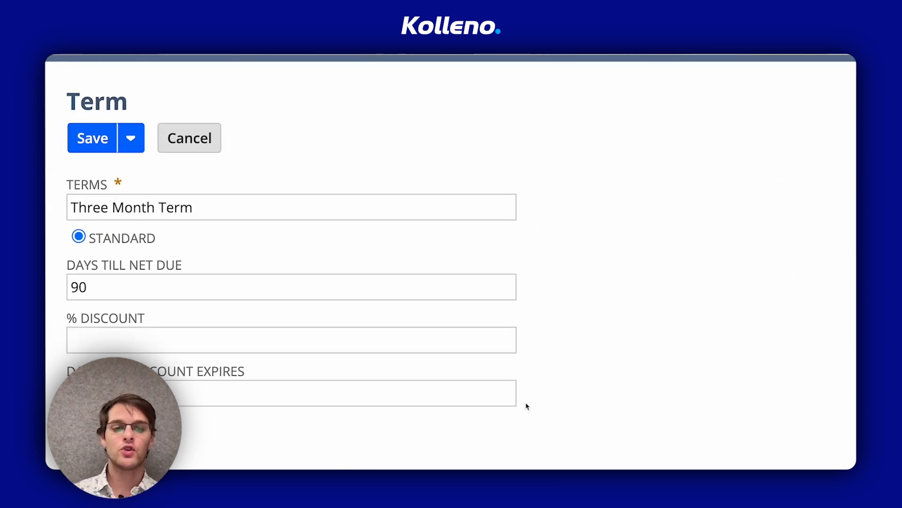
left_click(92, 137)
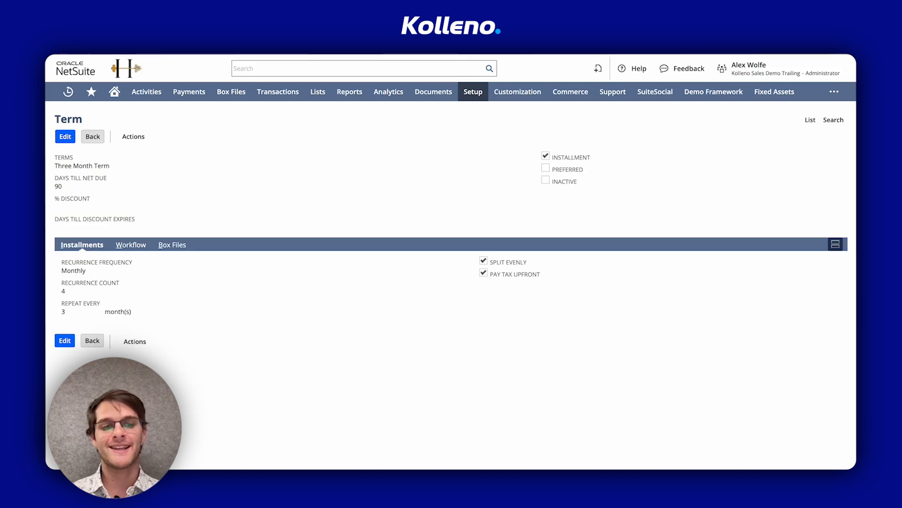